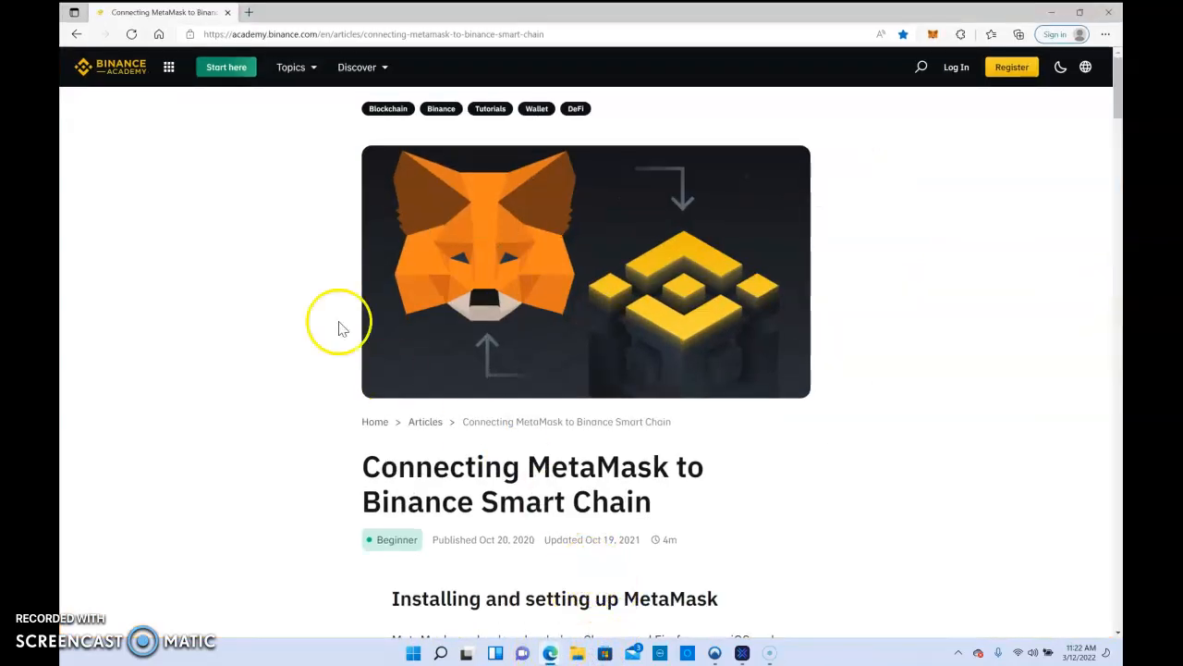
mouse_move(305, 310)
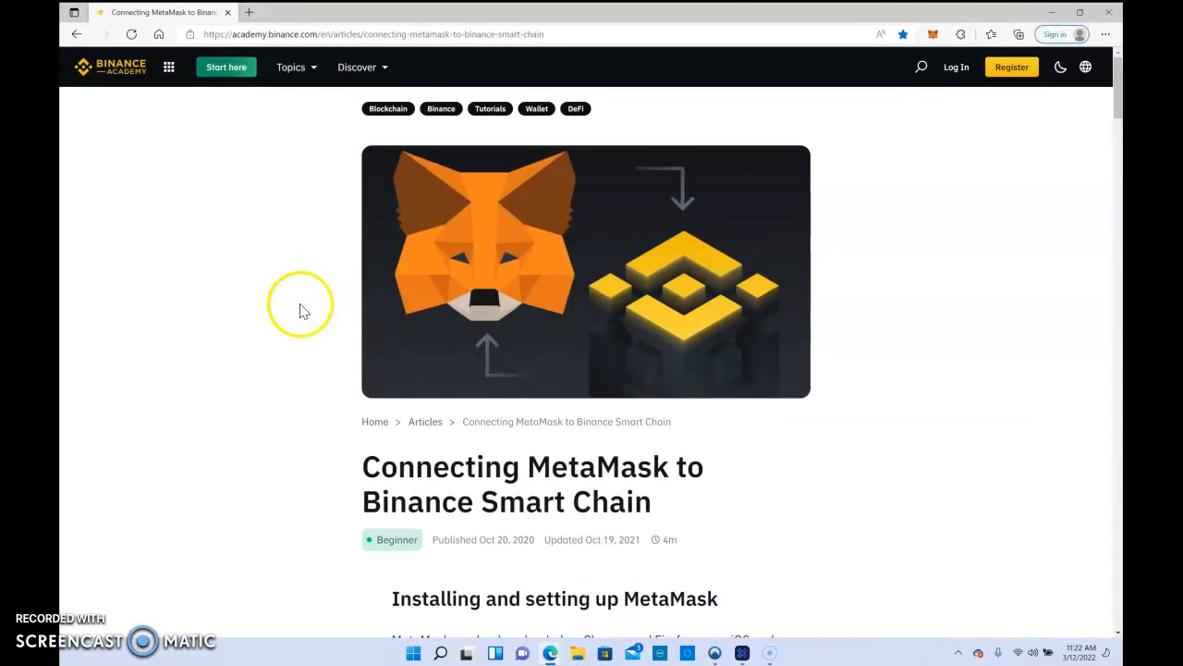
- Scroll the Binance Academy article past installation and configuration to the Mainnet parameters
scroll("down", 3)
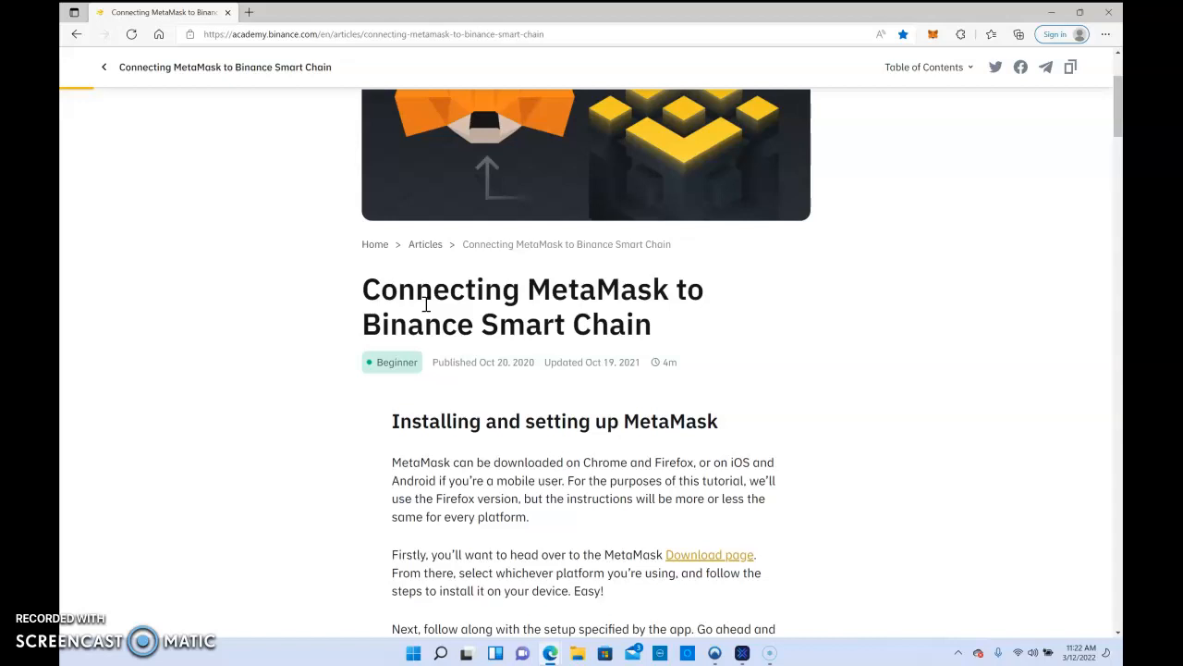
scroll("down", 3)
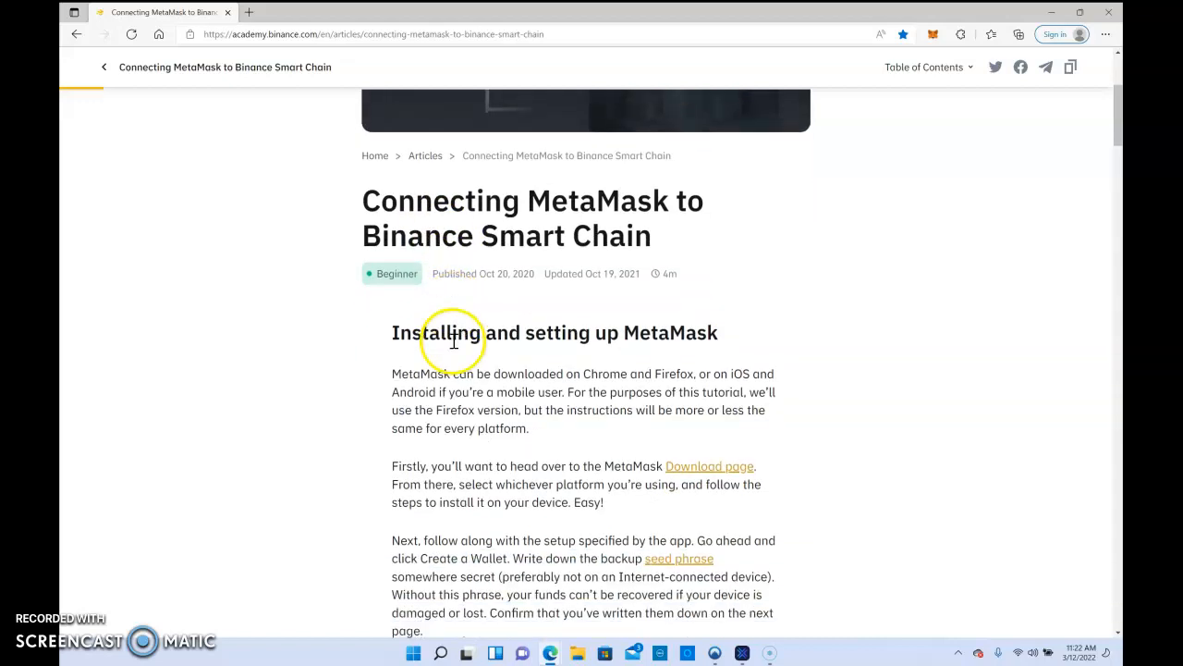
scroll("down", 3)
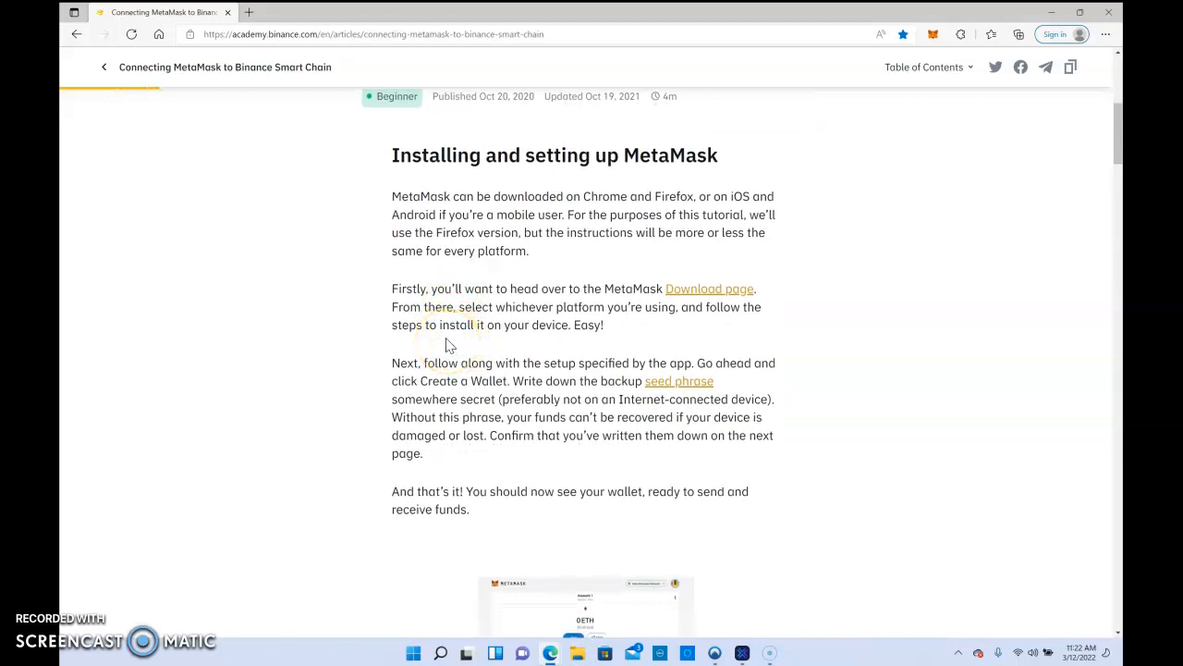
scroll("down", 3)
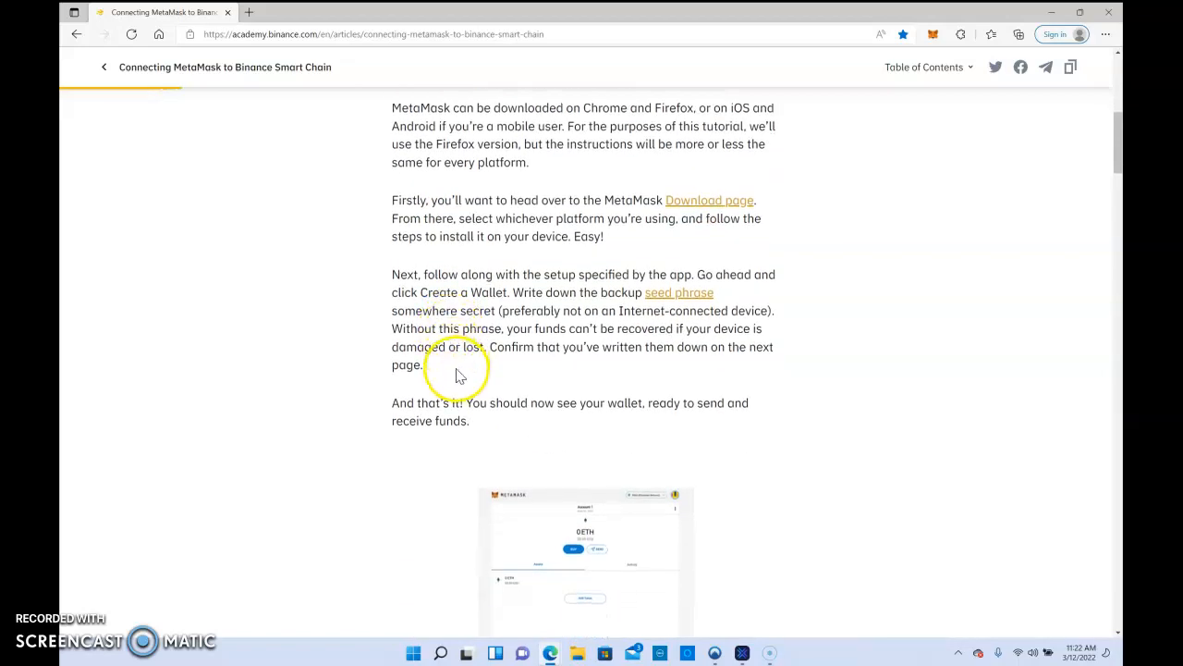
mouse_move(432, 398)
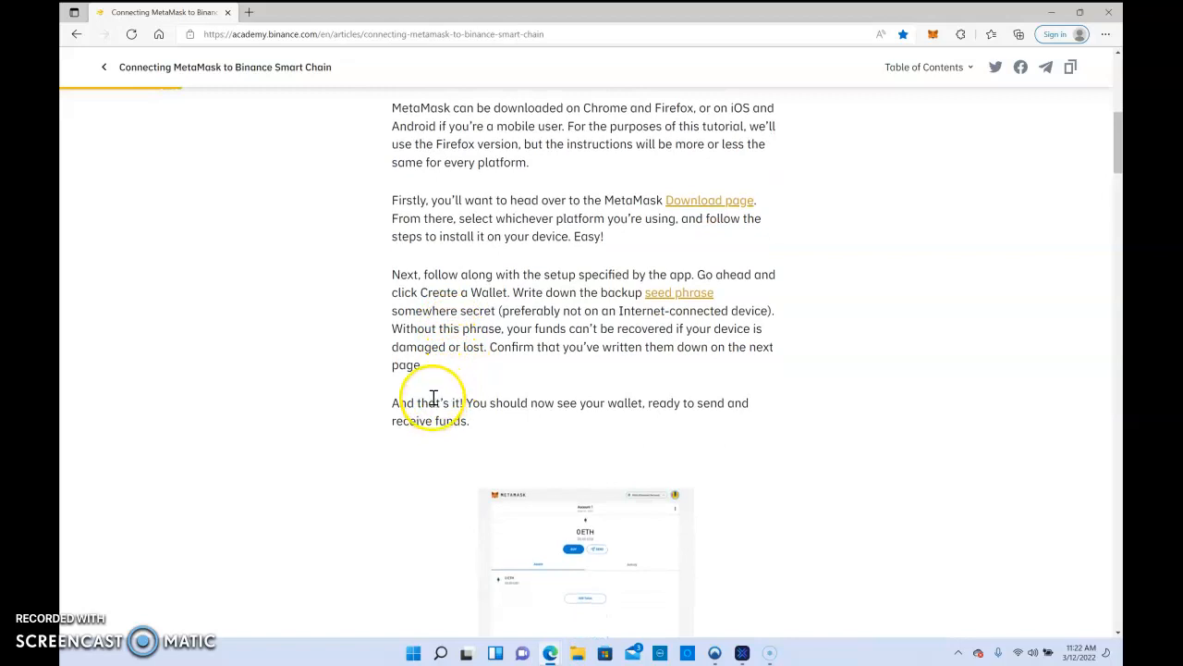
scroll("down", 3)
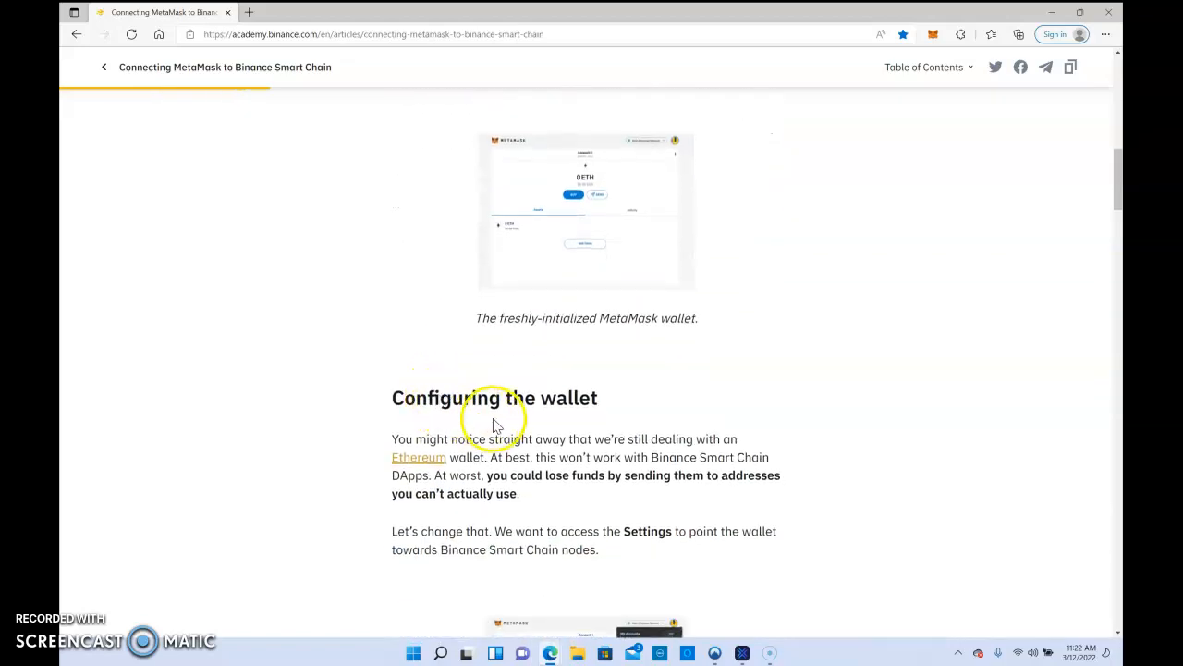
scroll("down", 3)
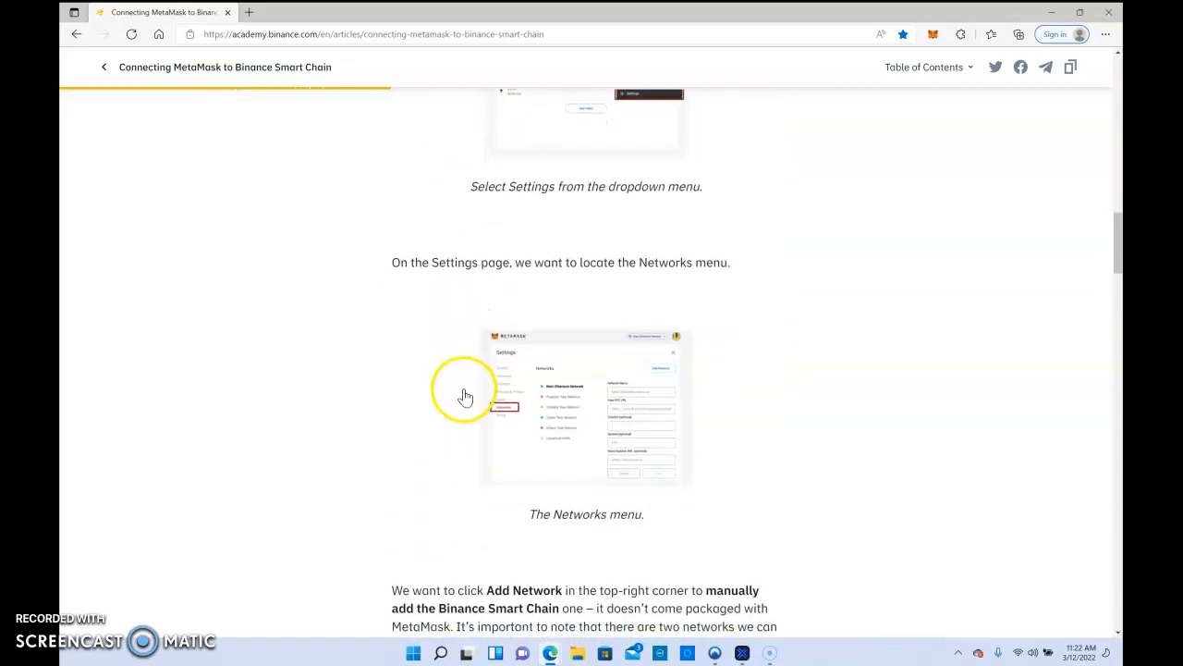
scroll("down", 3)
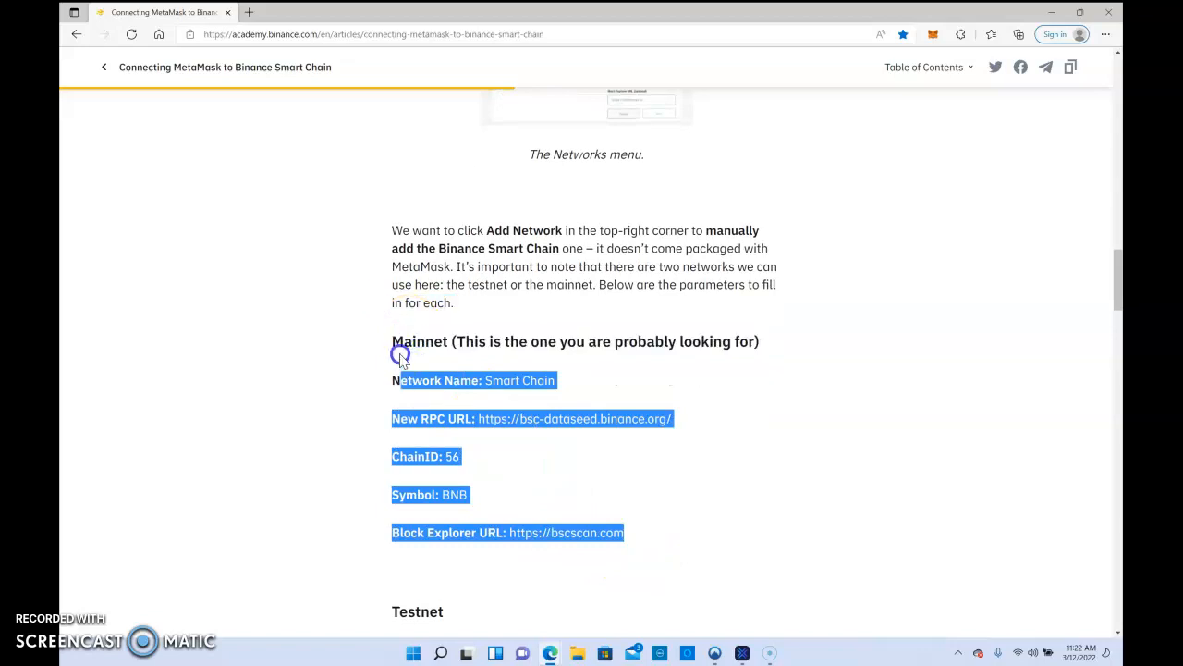
- Highlight the Add Network paragraph with the Mainnet and Testnet network parameters
left_click_drag(400, 356, 391, 230)
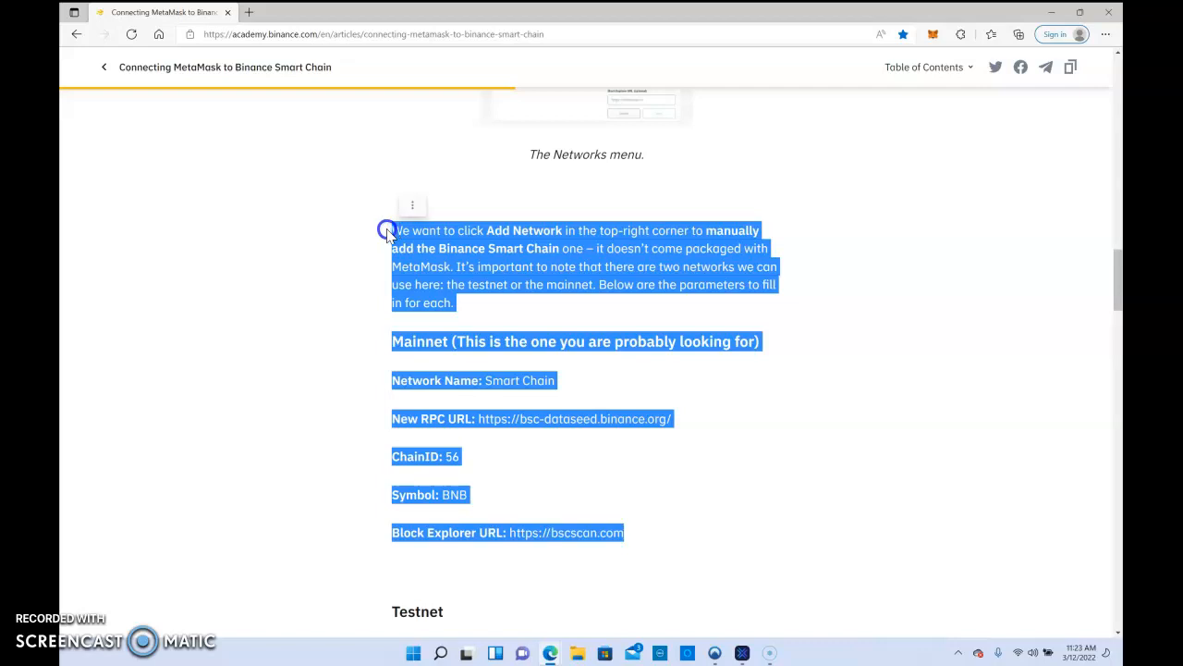
scroll("down", 3)
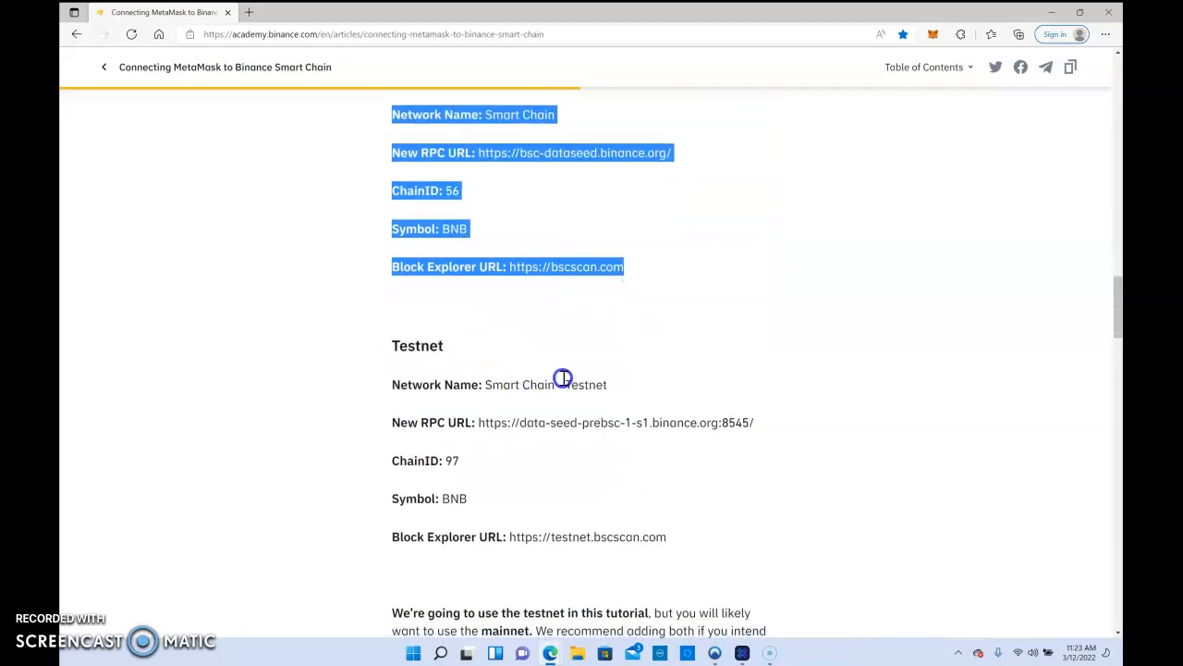
left_click_drag(562, 379, 419, 102)
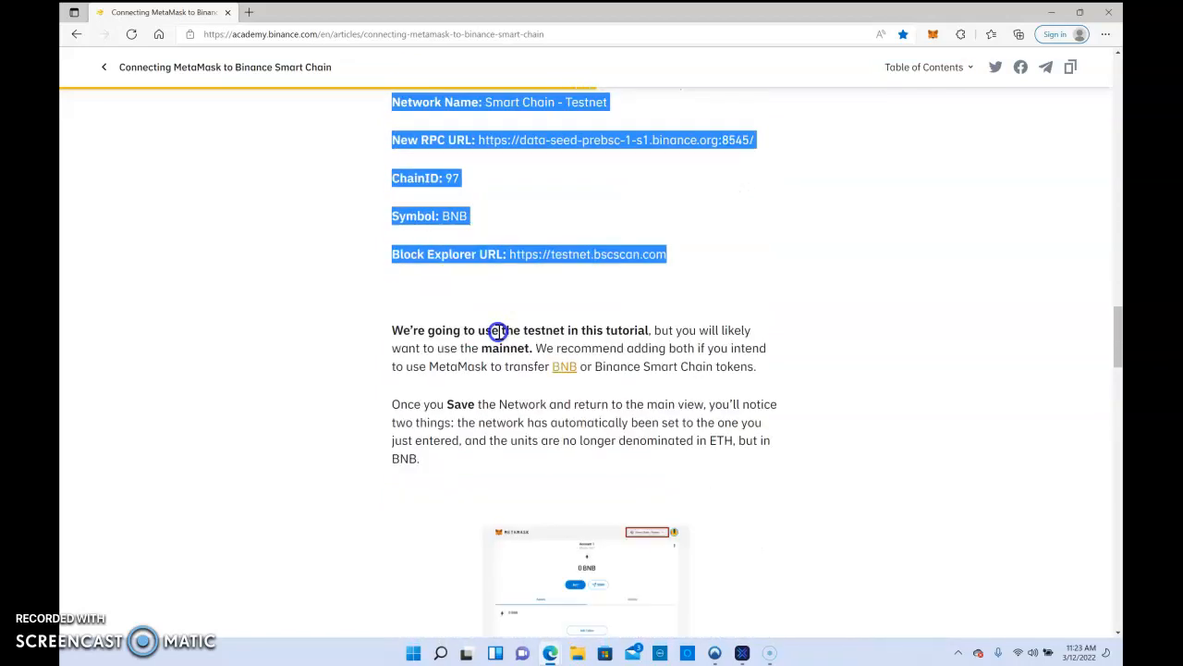
- Scroll through the rest of the article to Closing thoughts
scroll("down", 3)
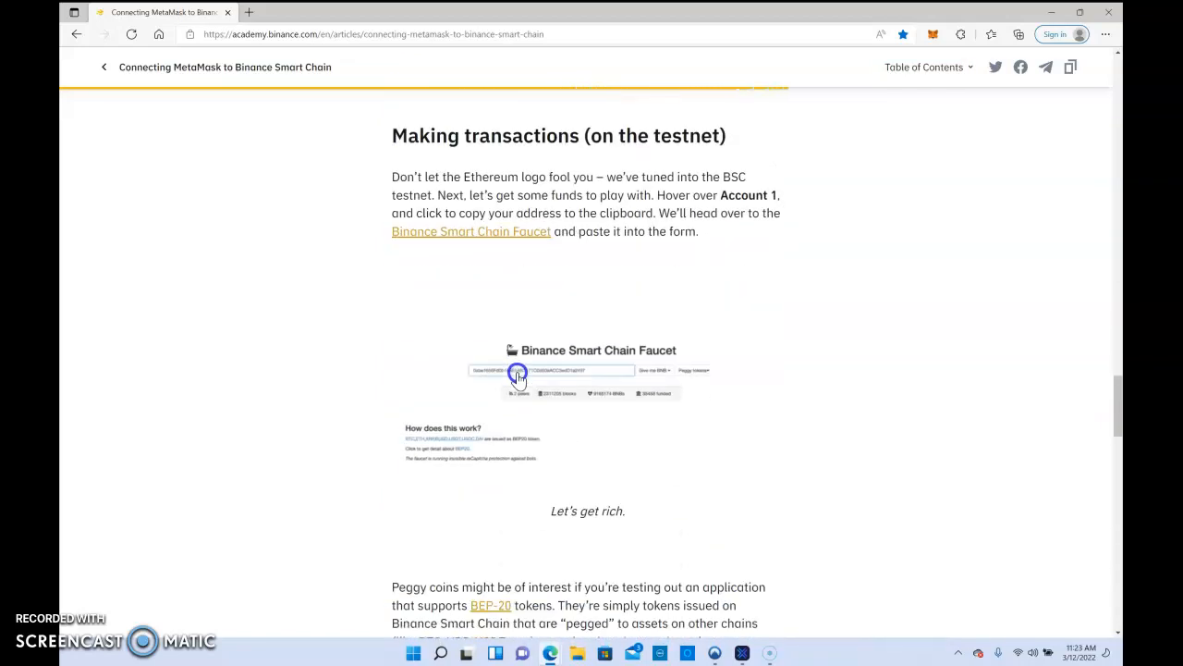
scroll("down", 3)
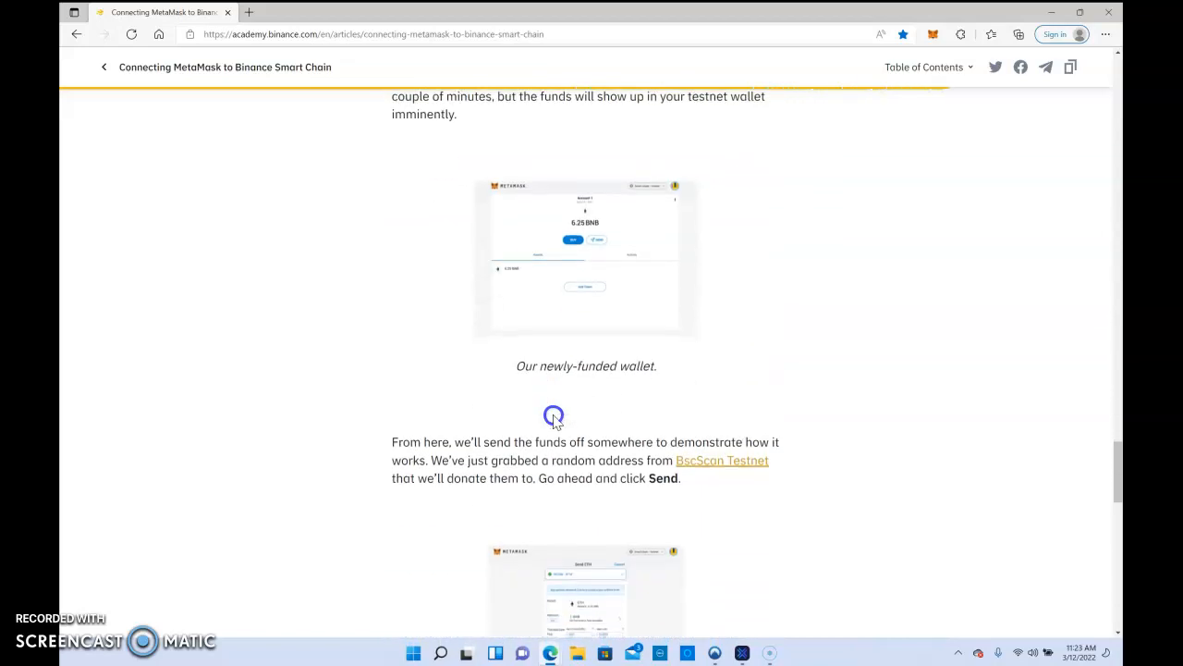
scroll("down", 3)
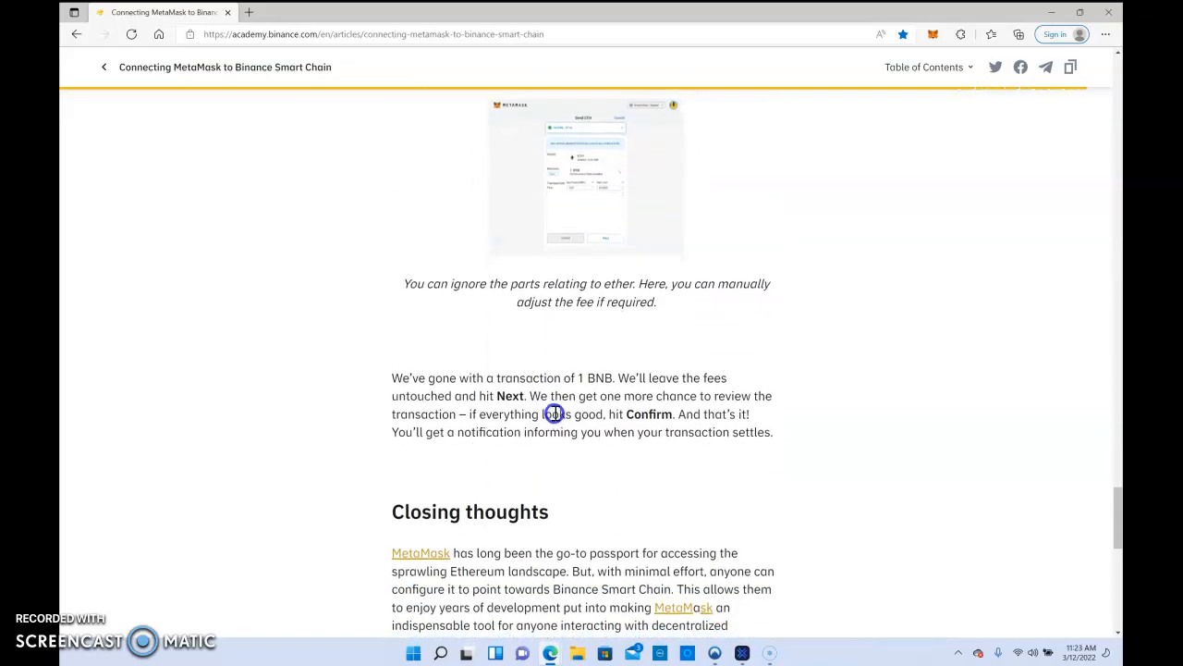
scroll("down", 3)
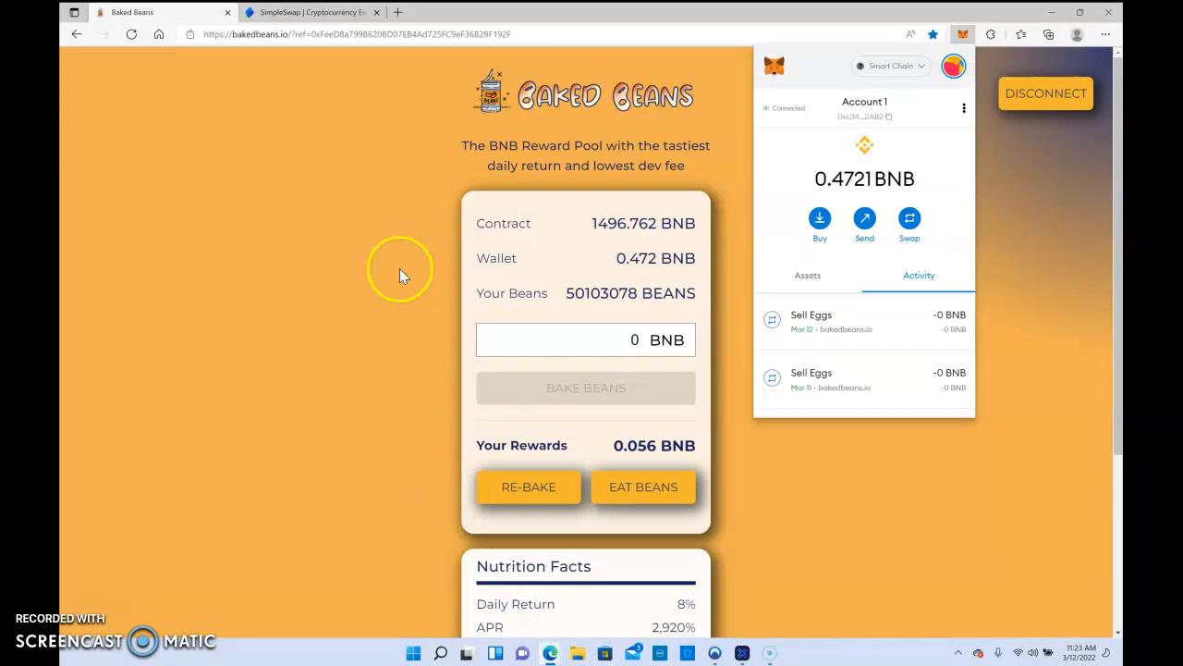
- Scroll the Baked Beans BNB pool page down to the Nutrition Facts panel
scroll("down", 3)
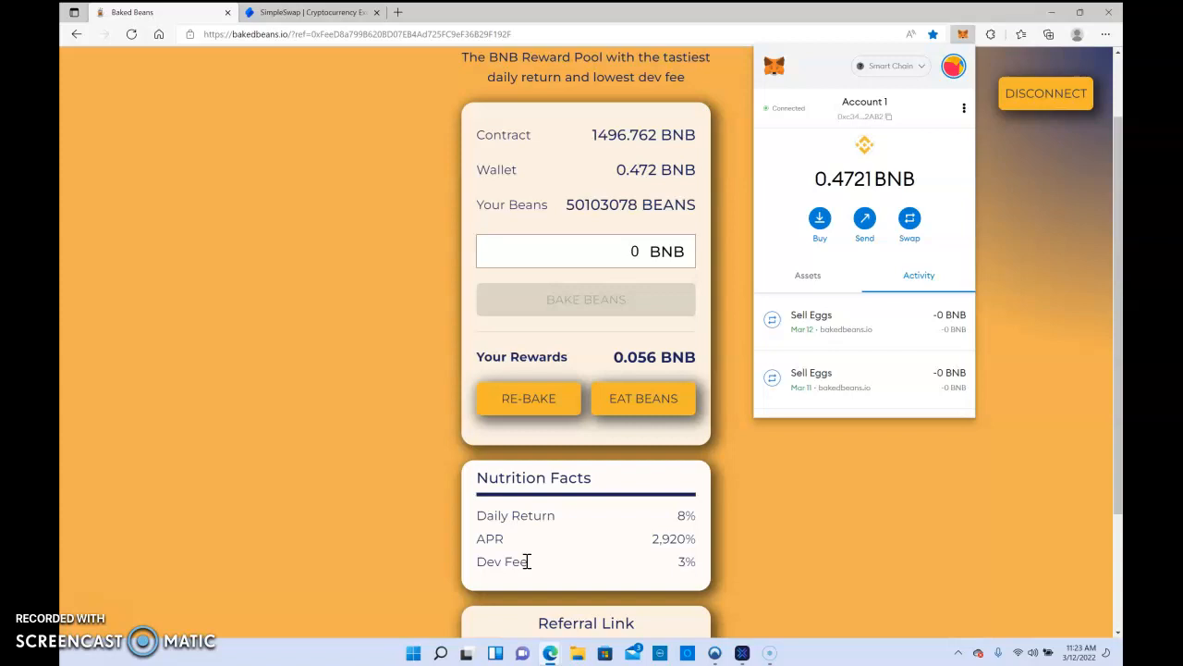
scroll("down", 3)
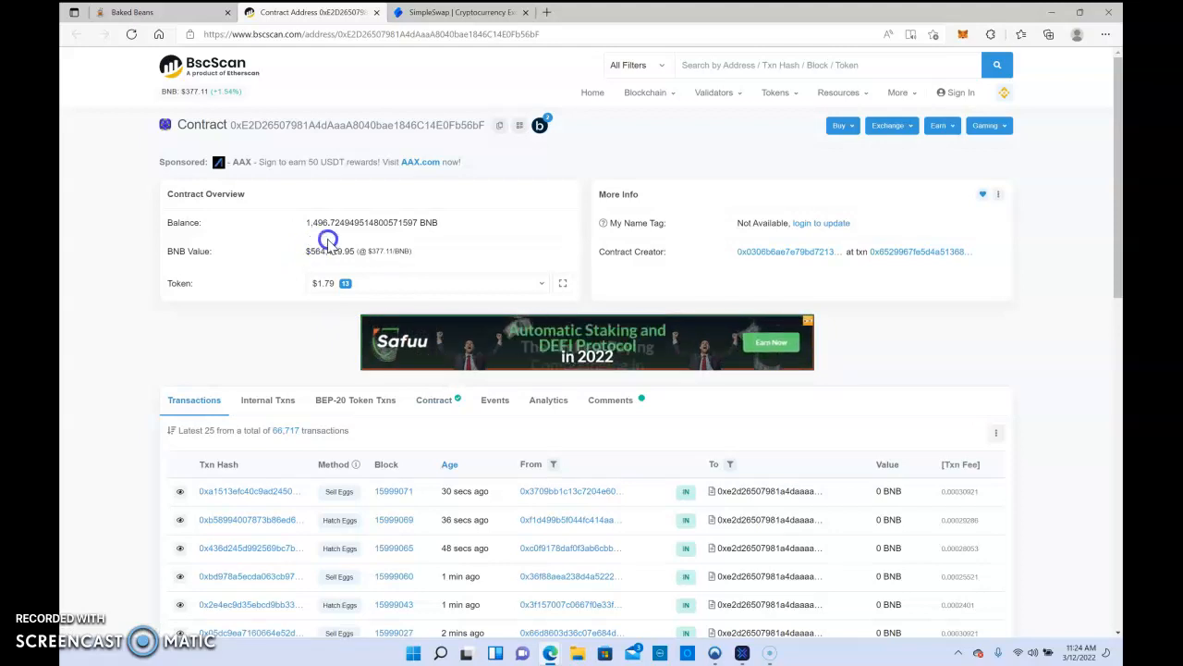
mouse_move(371, 263)
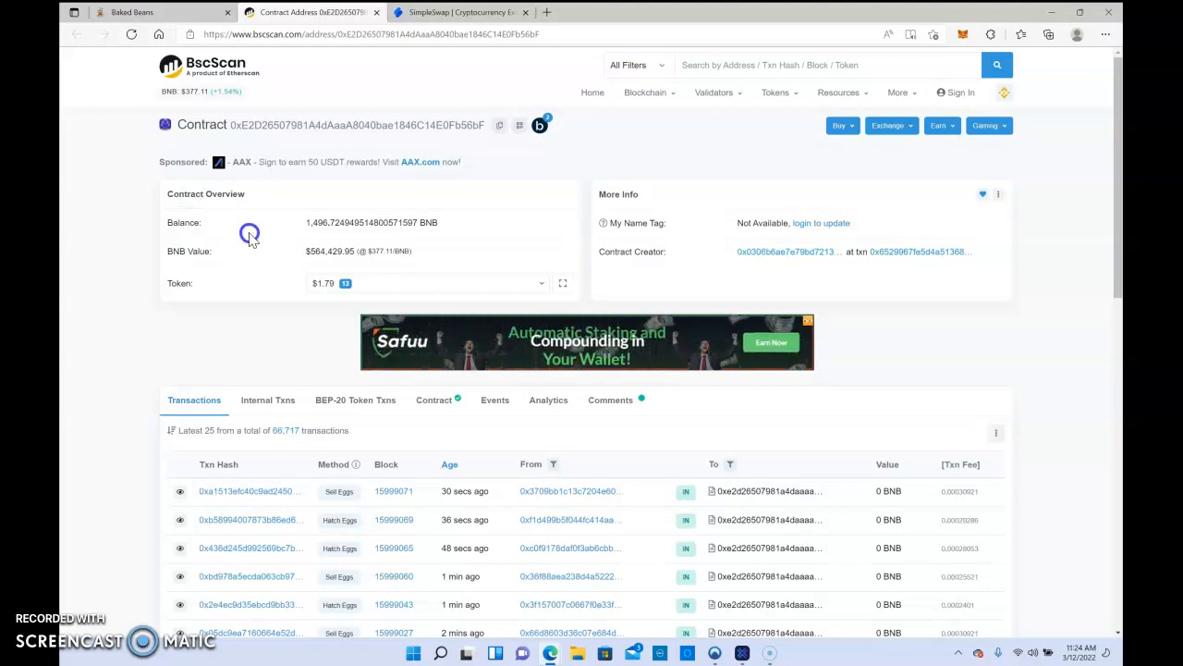
- Scan the contract's Hatch Eggs and Sell Eggs transactions and check its token holdings
scroll("down", 3)
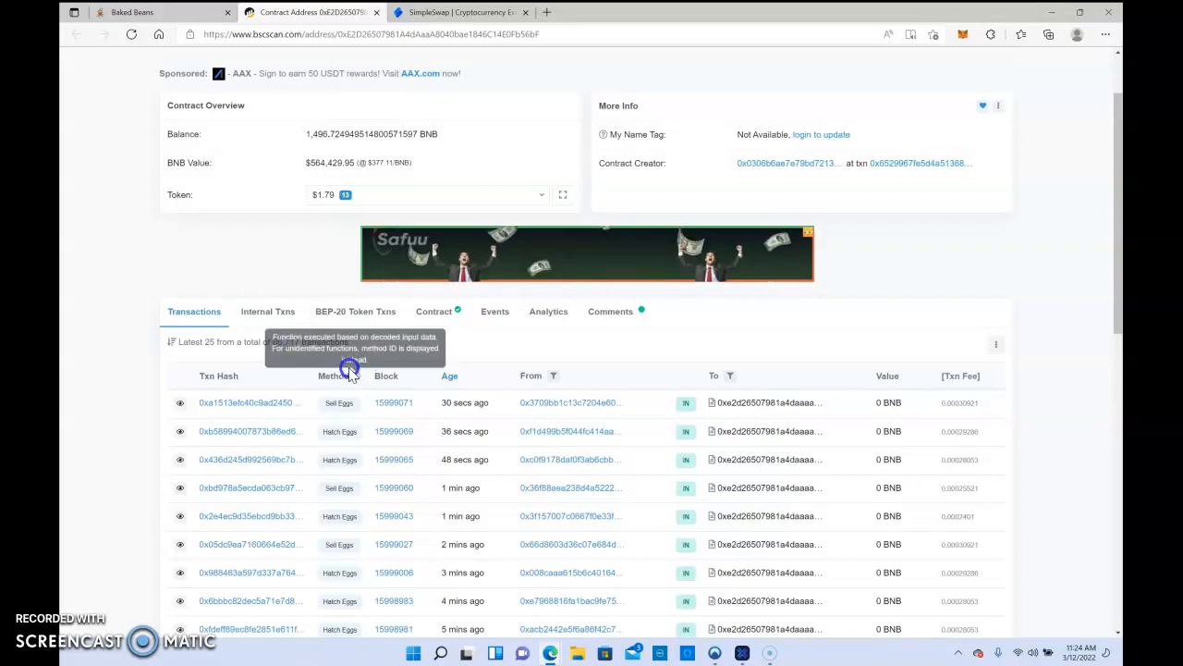
scroll("down", 3)
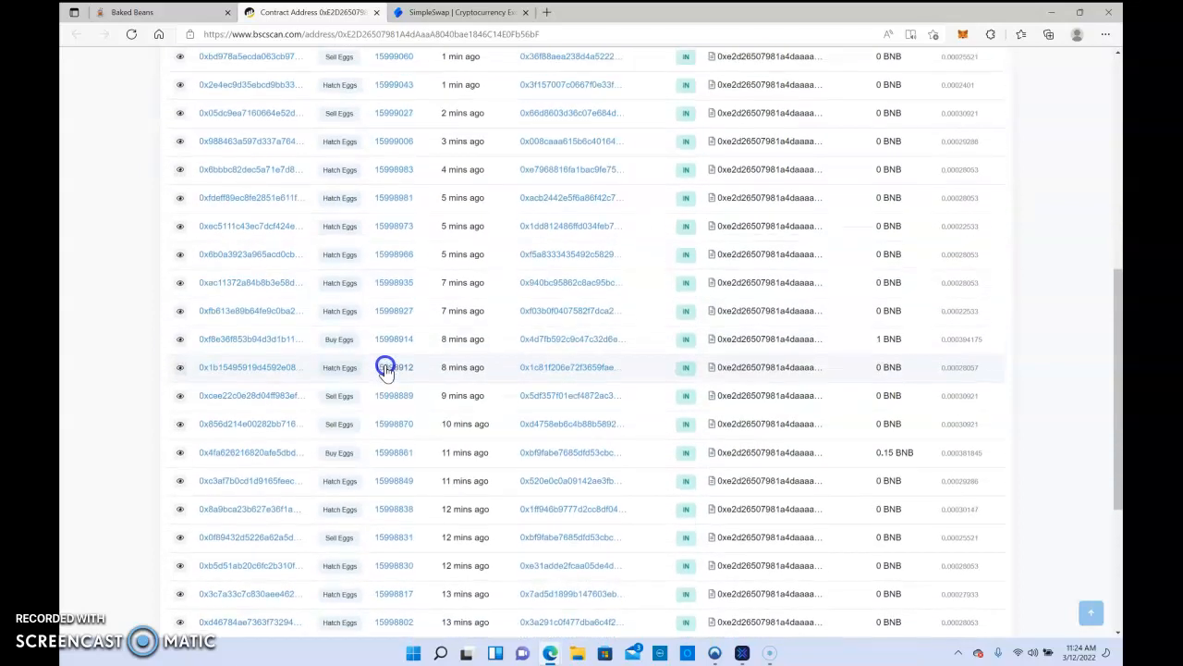
scroll("down", 3)
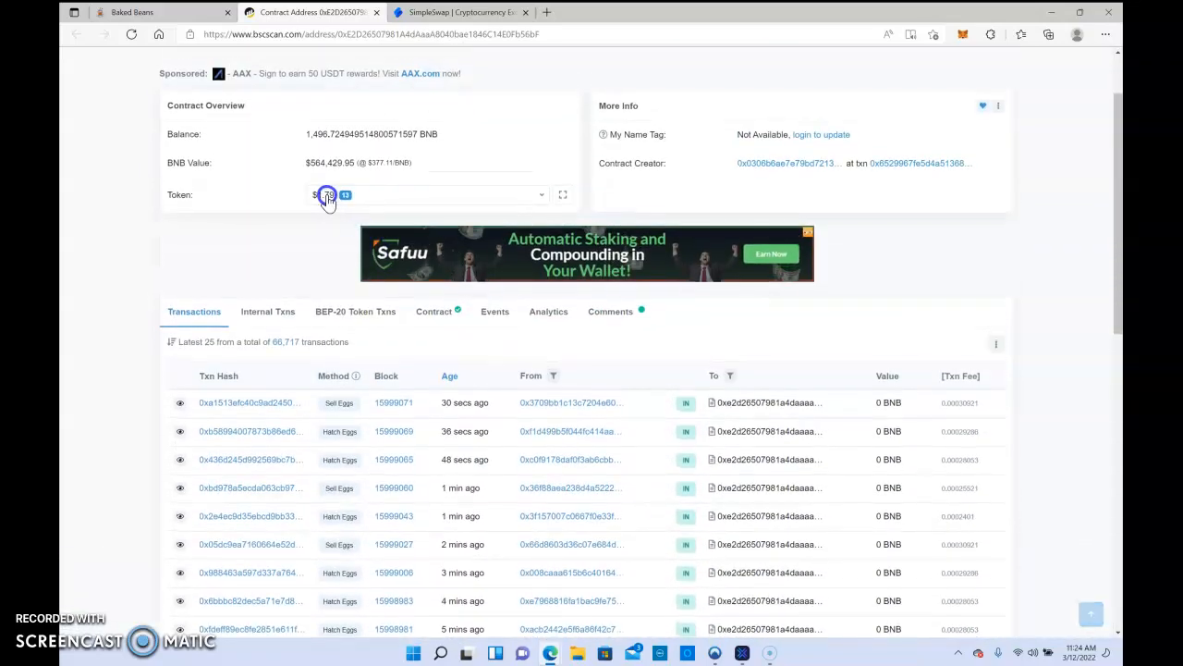
left_click(129, 12)
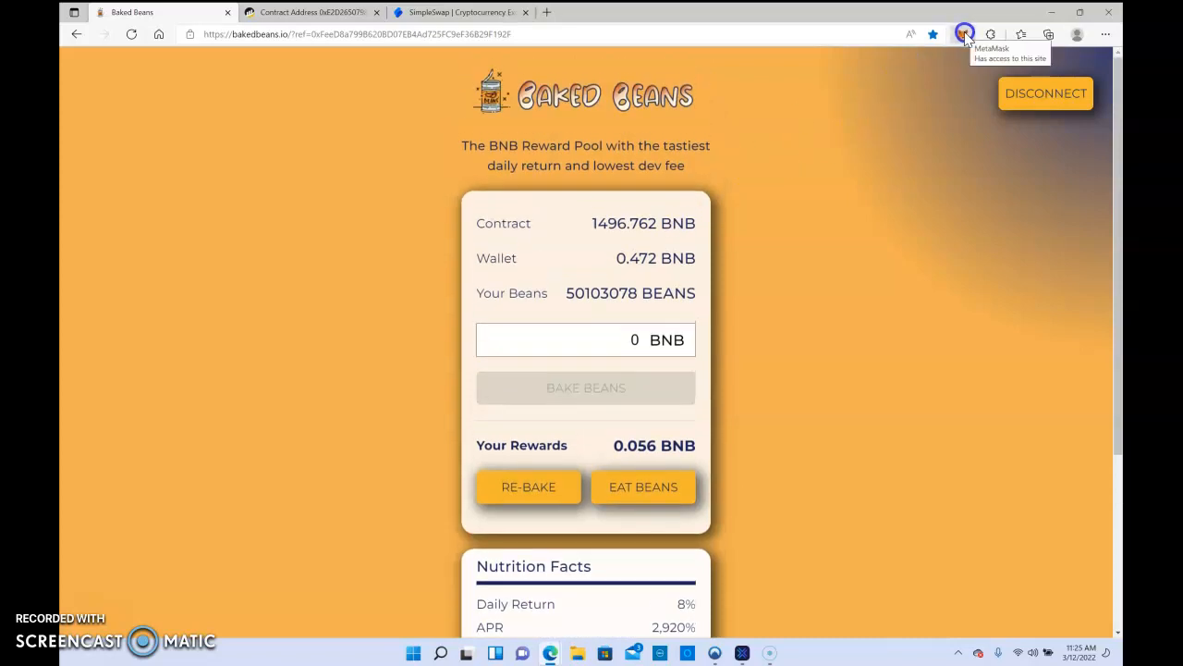
- Open MetaMask and view its Activity list of recent Sell Eggs transactions
left_click(963, 34)
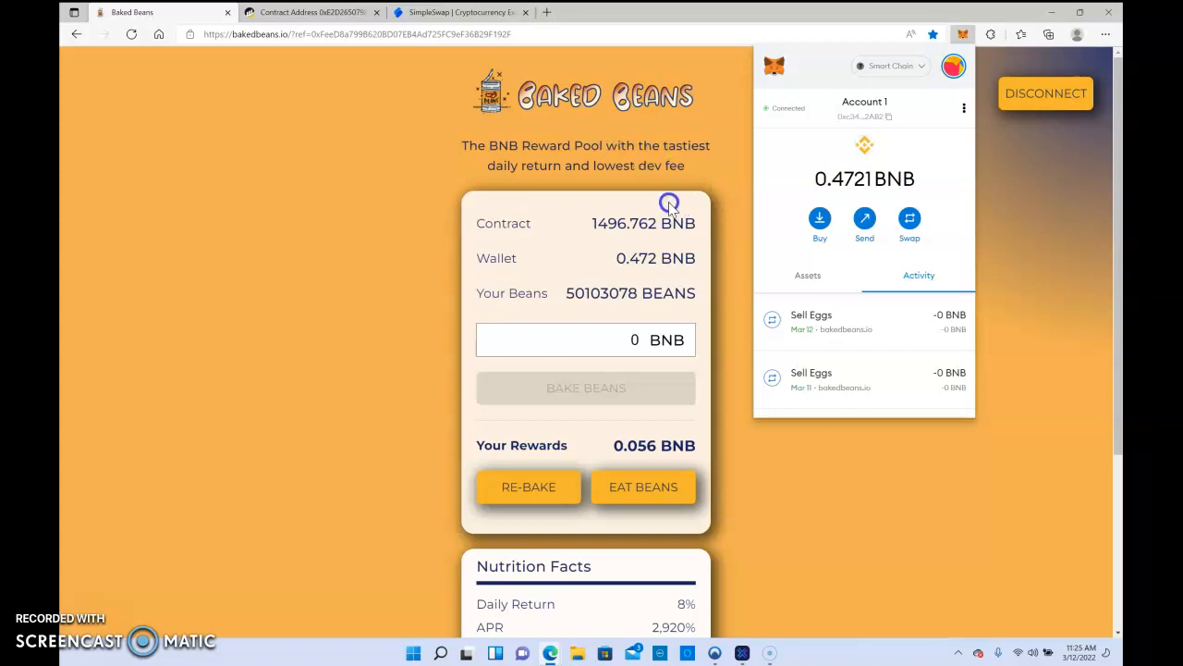
mouse_move(878, 284)
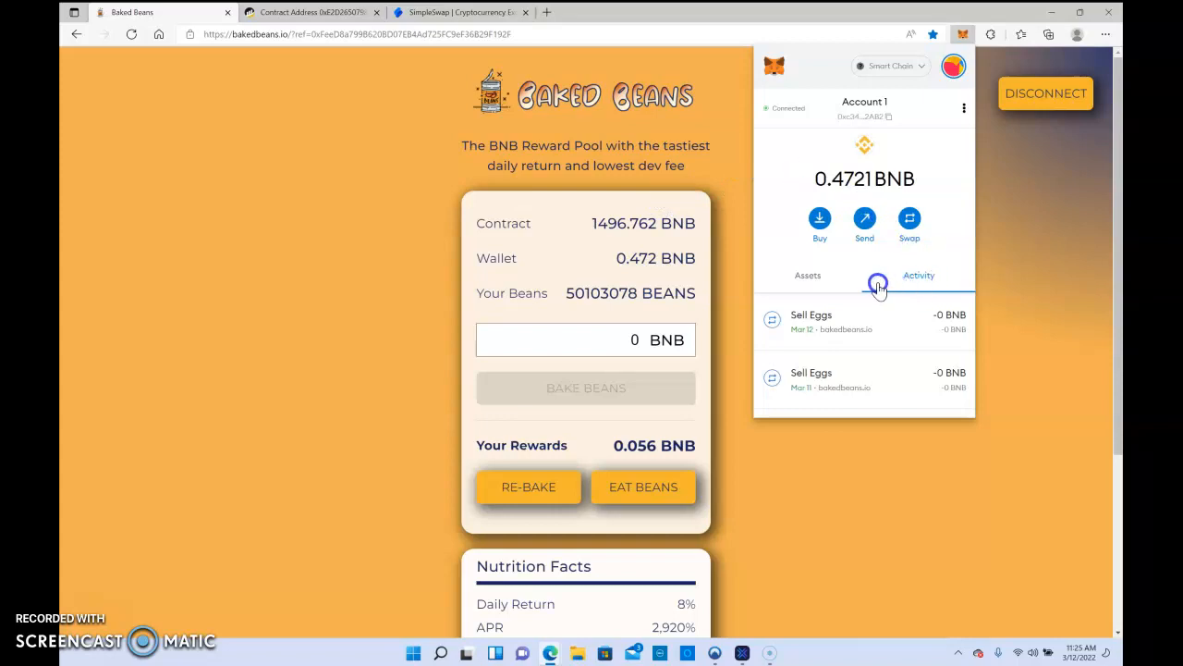
left_click(807, 275)
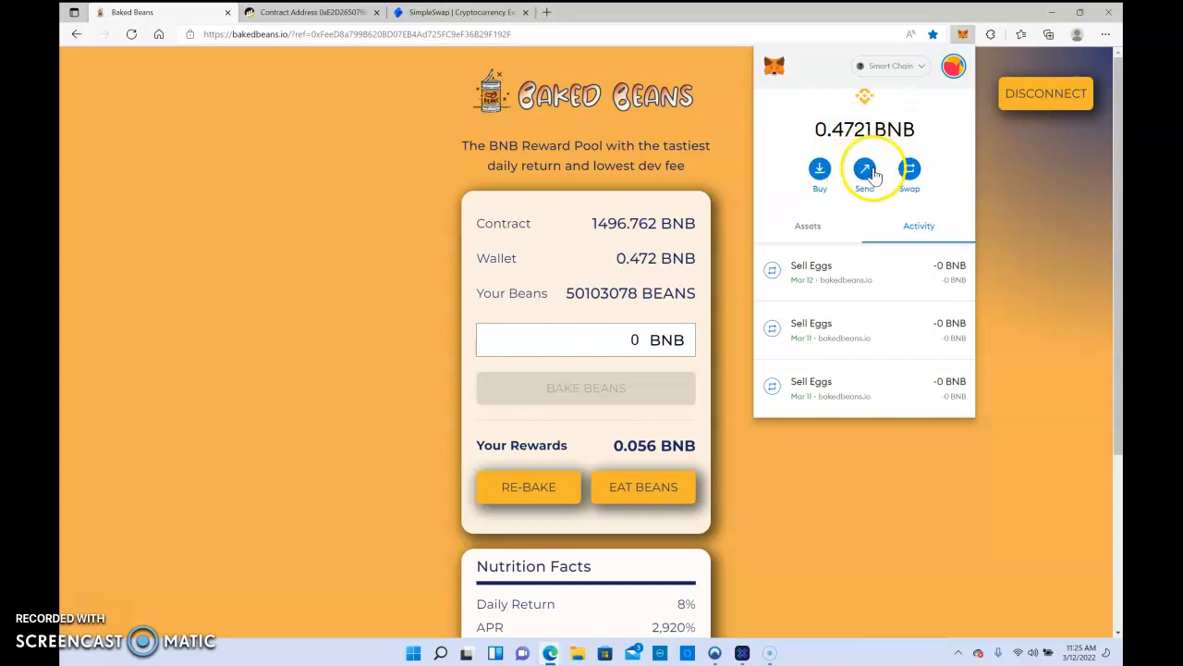
- Open MetaMask's 'Send to' screen for BNB, then return to SimpleSwap
left_click(865, 169)
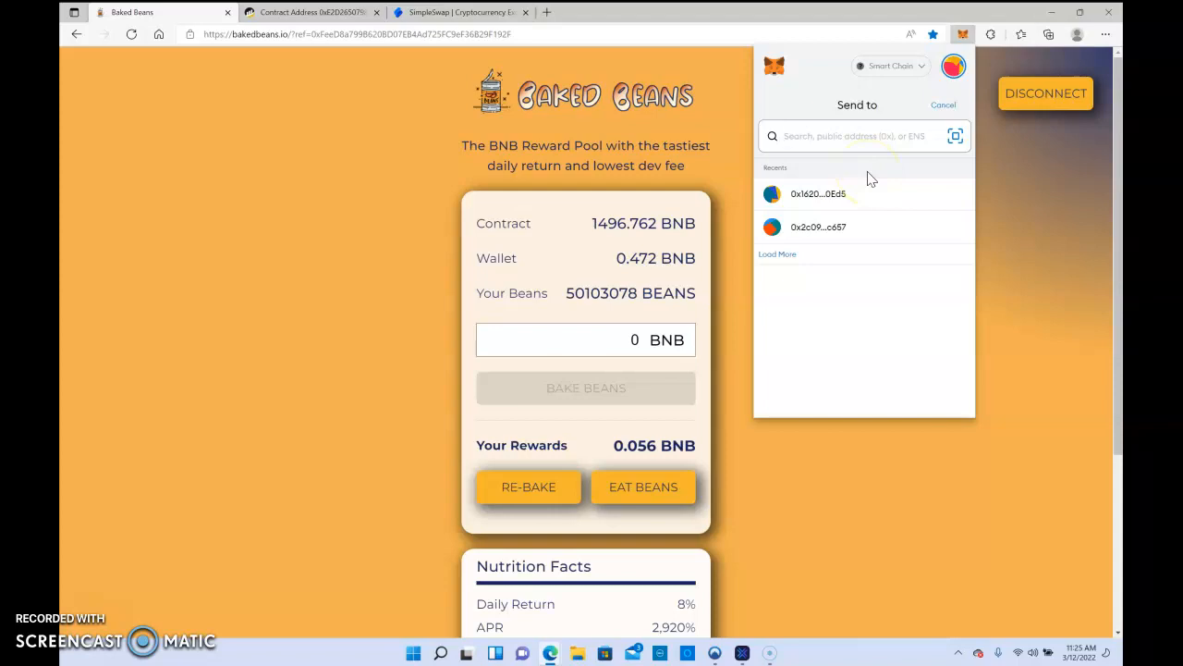
mouse_move(867, 177)
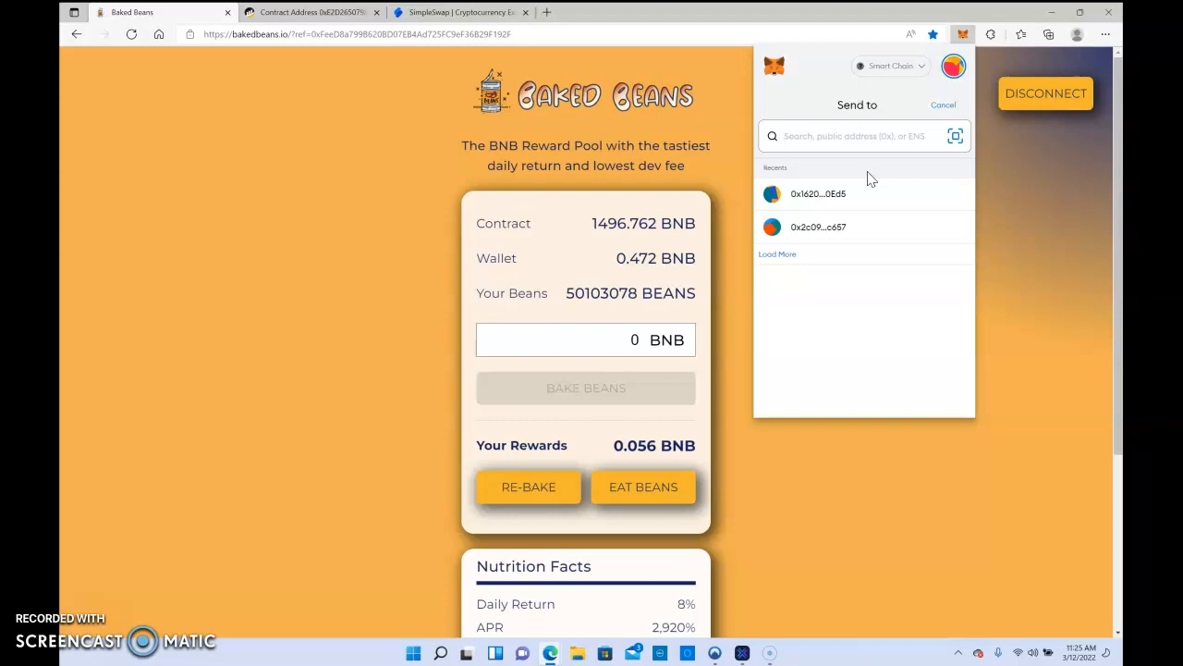
left_click(850, 136)
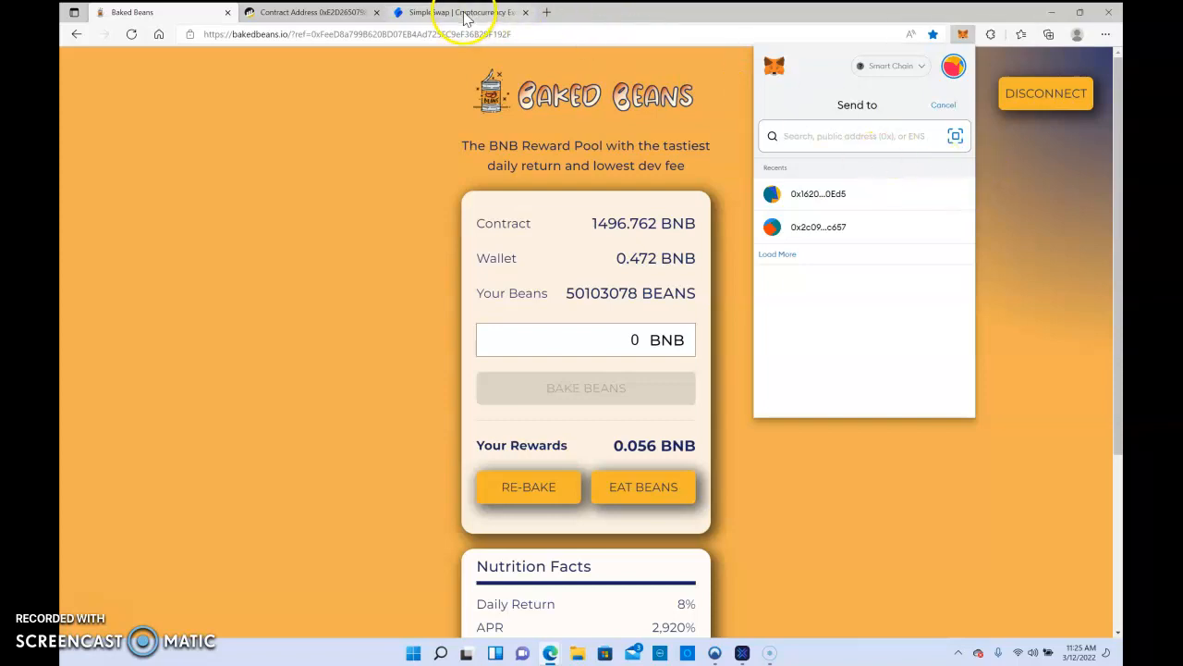
left_click(460, 12)
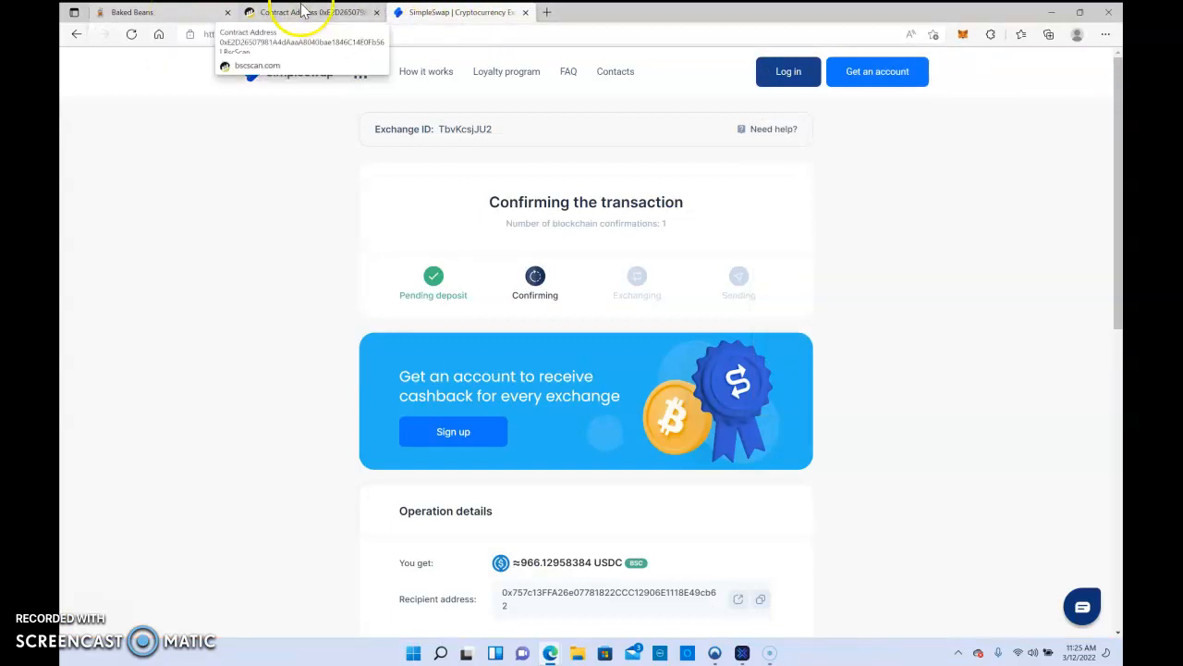
- Open the 'SimpleSwap | Cryptocurrency Exchange' favorite in place of the BscScan page
left_click(310, 12)
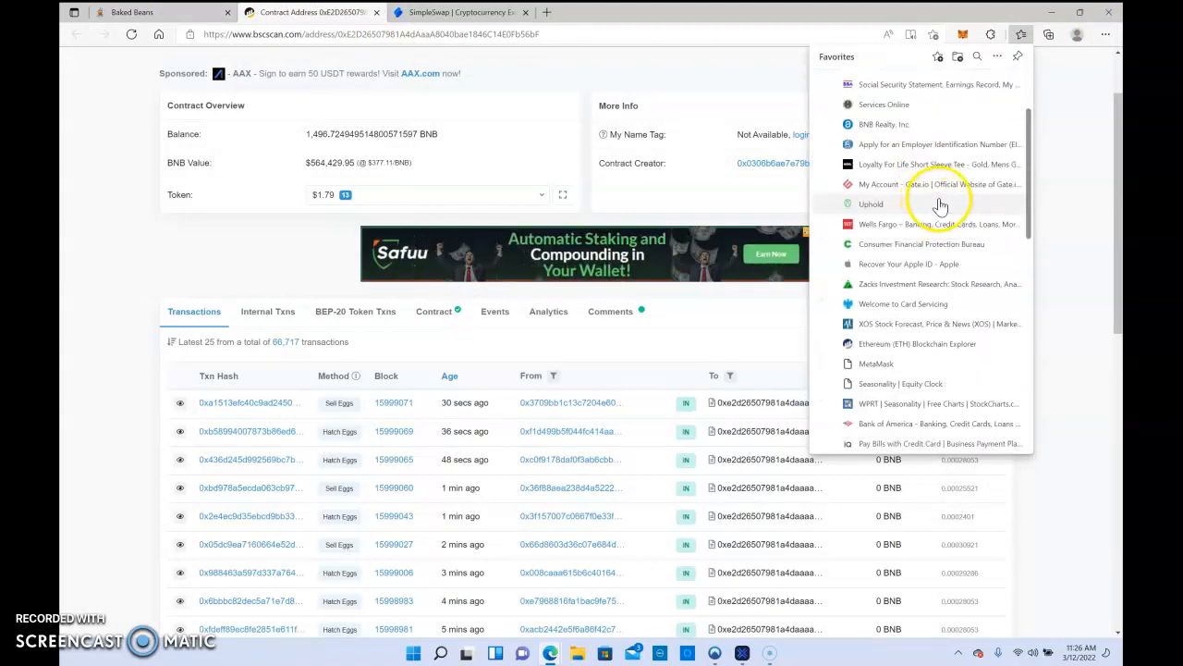
scroll("down", 3)
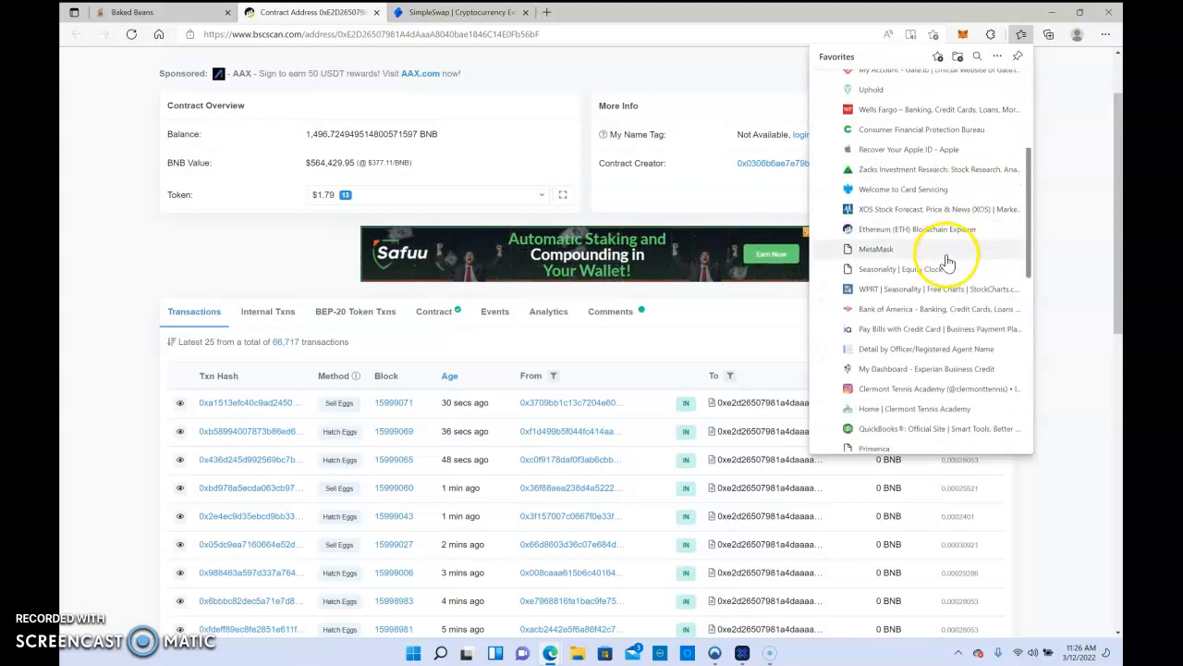
scroll("down", 3)
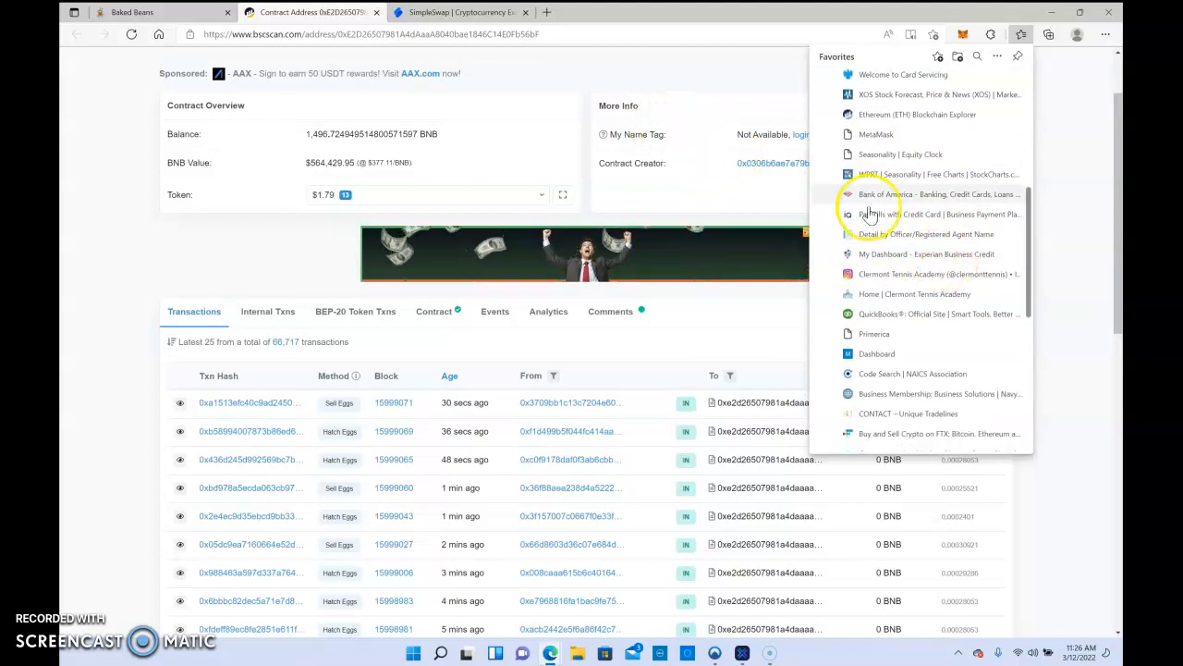
scroll("down", 3)
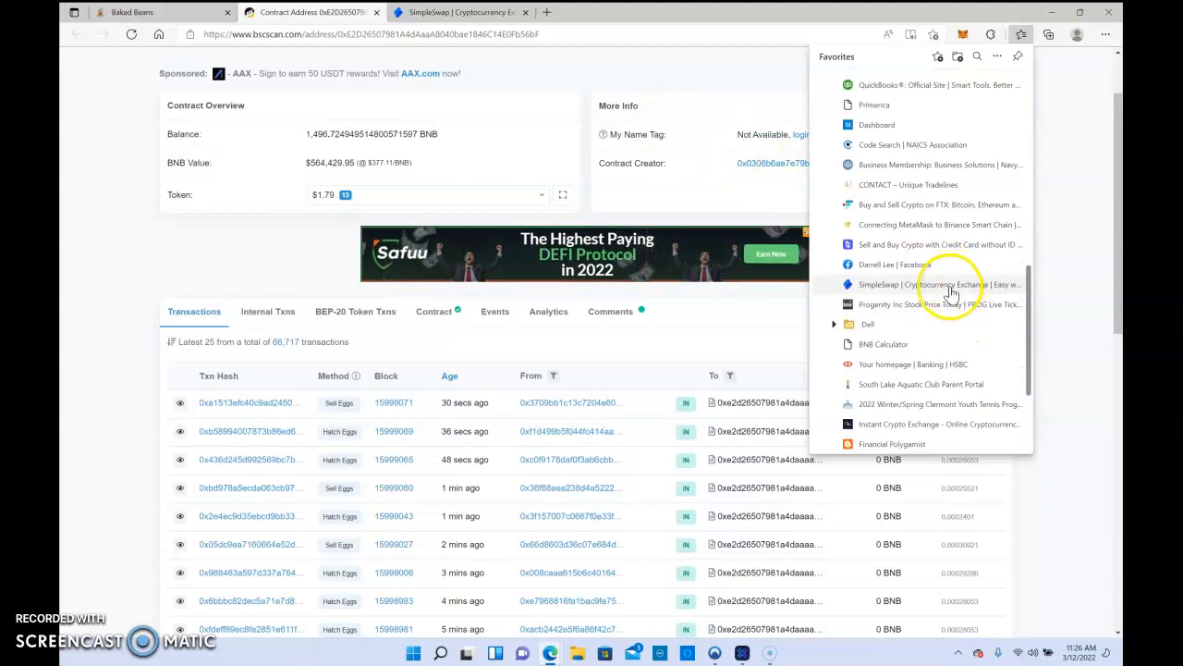
left_click(925, 284)
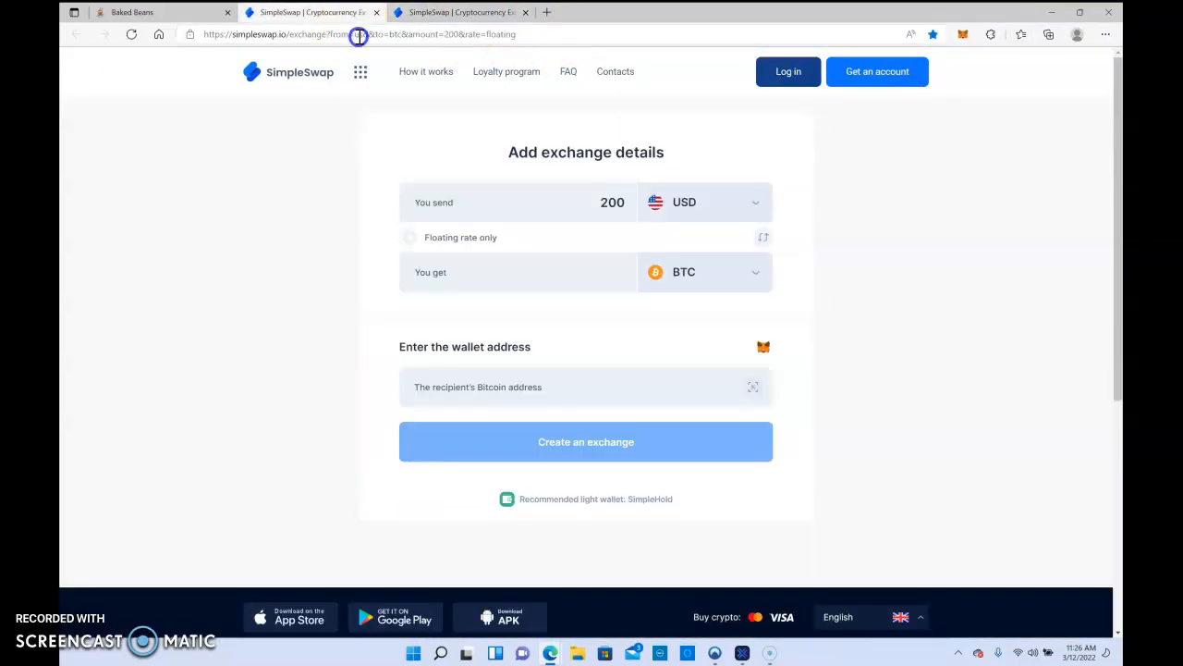
- Change the send currency from USD to BNB (BSC) and enter 1 as the amount
left_click(707, 203)
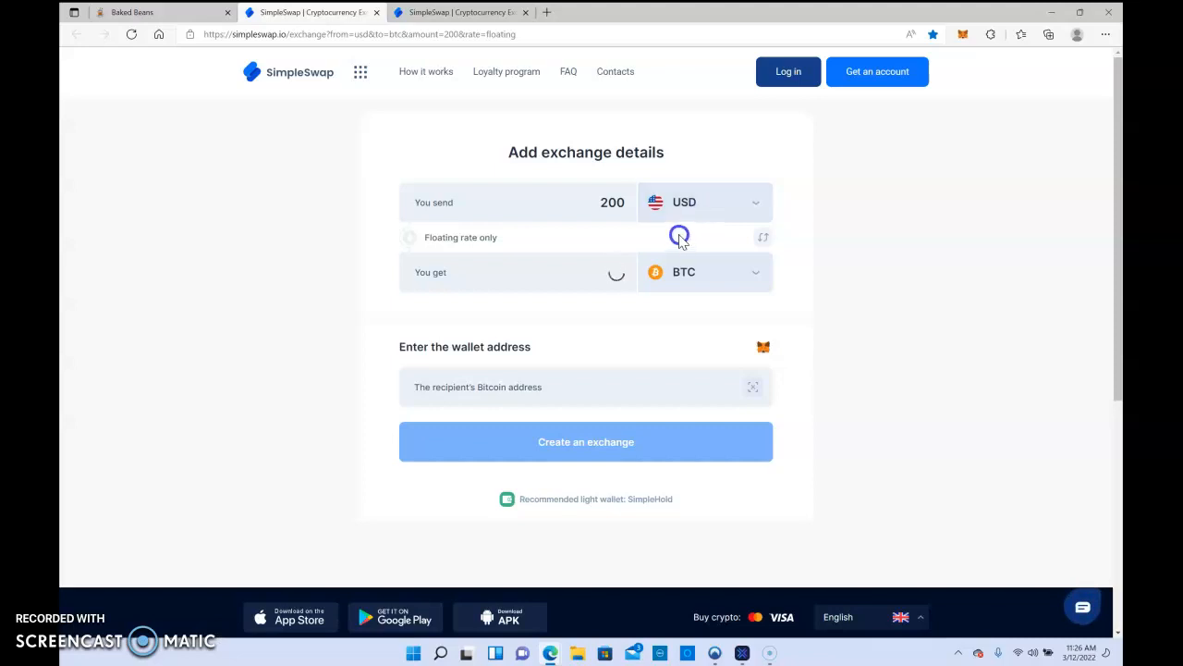
left_click(613, 203)
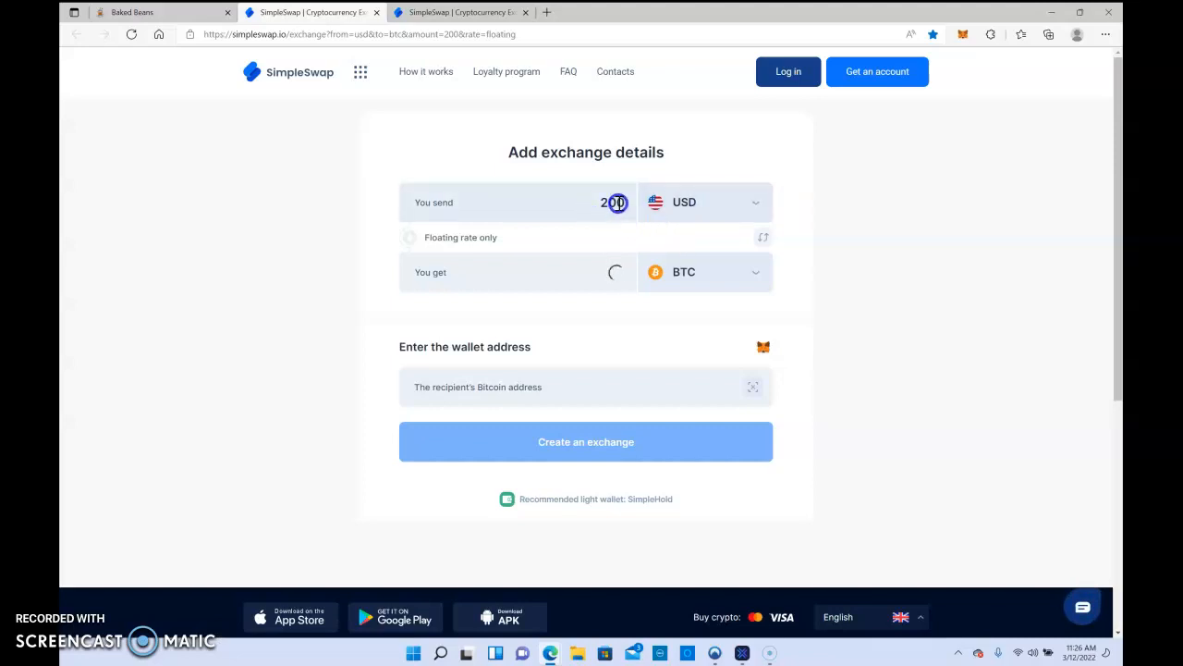
left_click(705, 202)
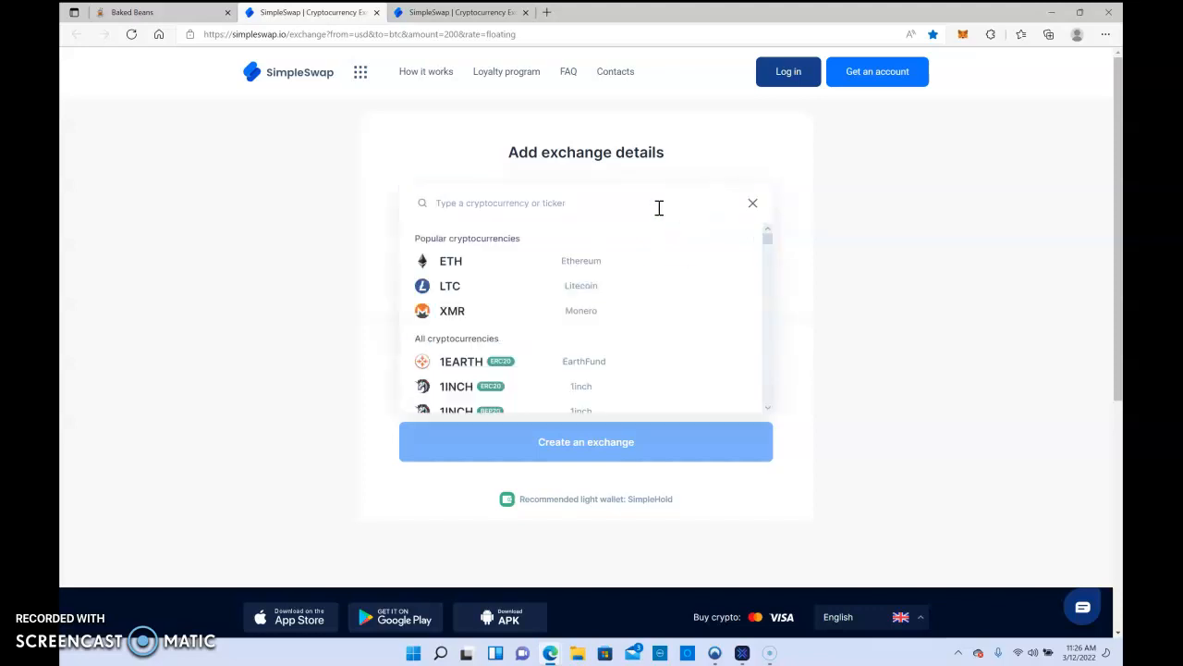
type("bnb")
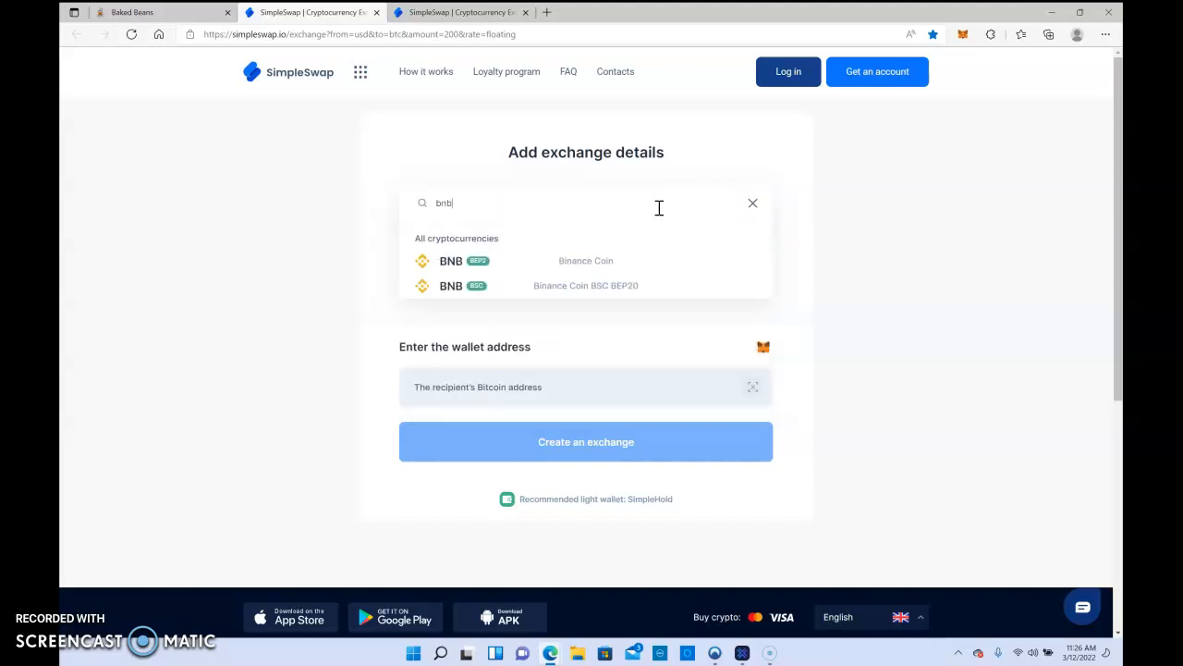
mouse_move(539, 268)
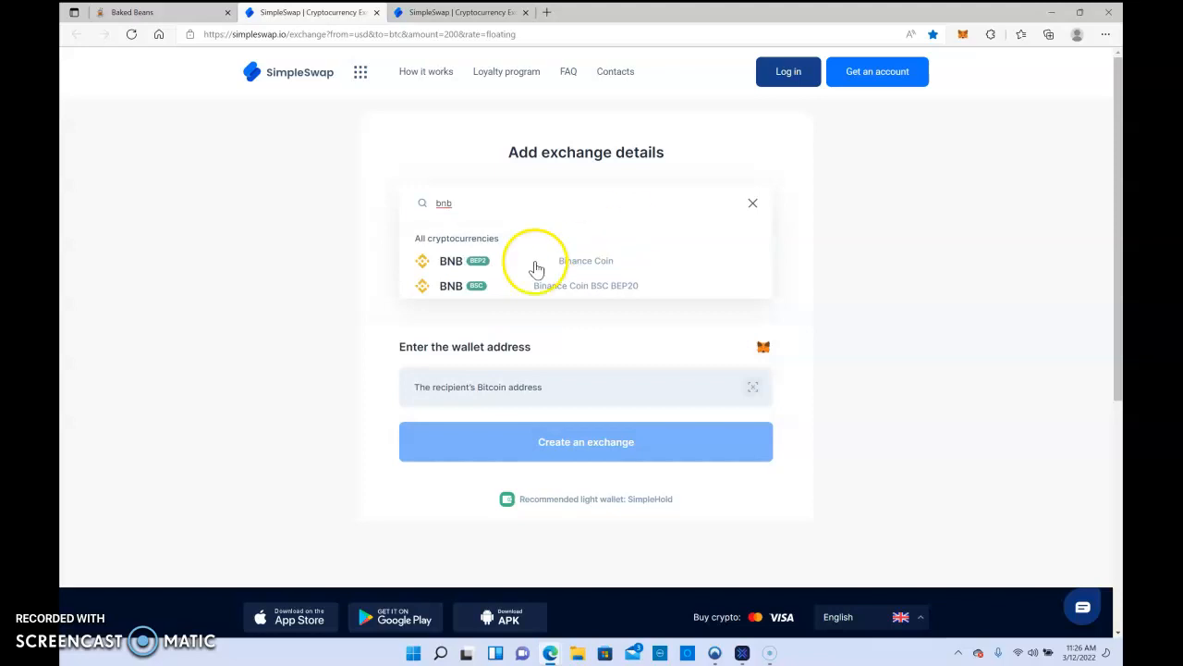
left_click(495, 286)
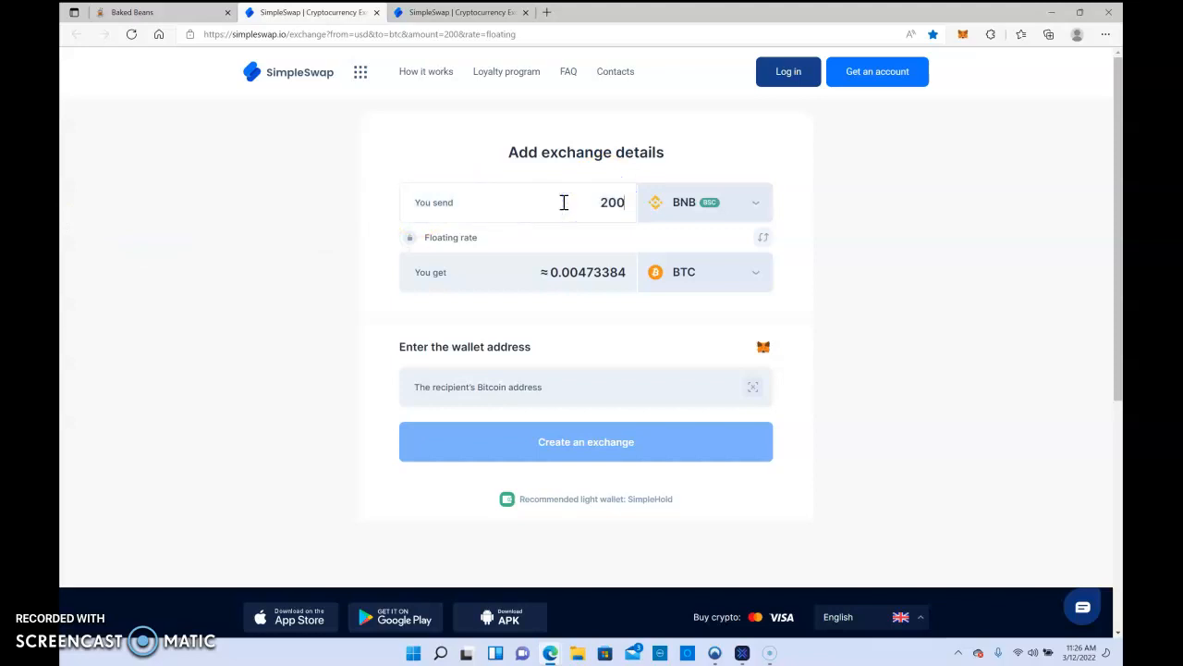
type("1")
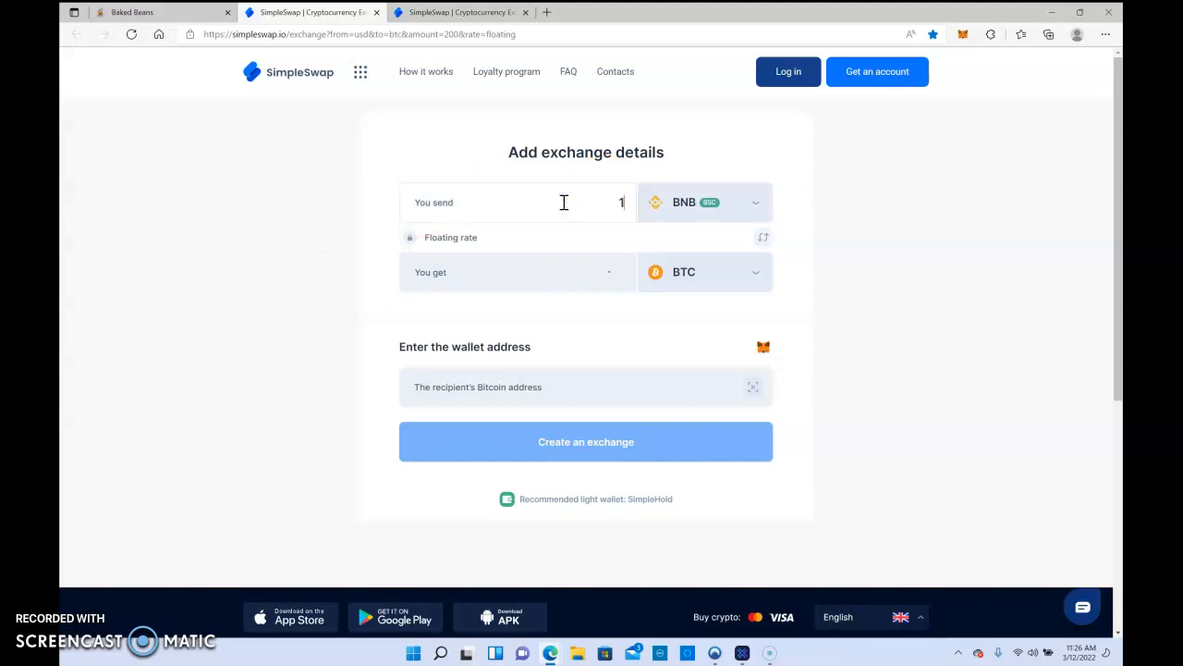